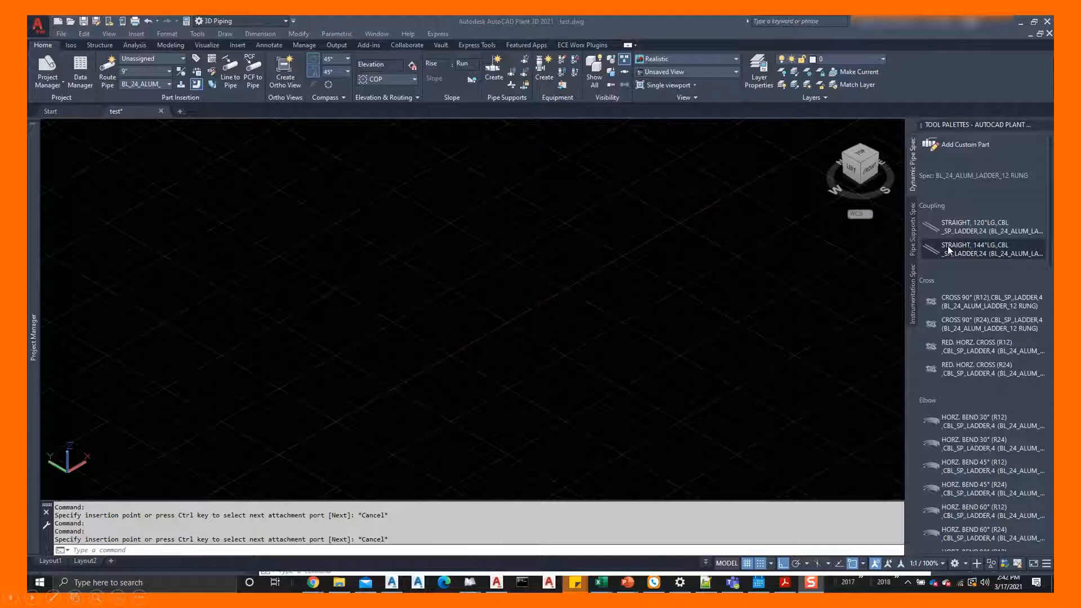
mouse_move(632, 304)
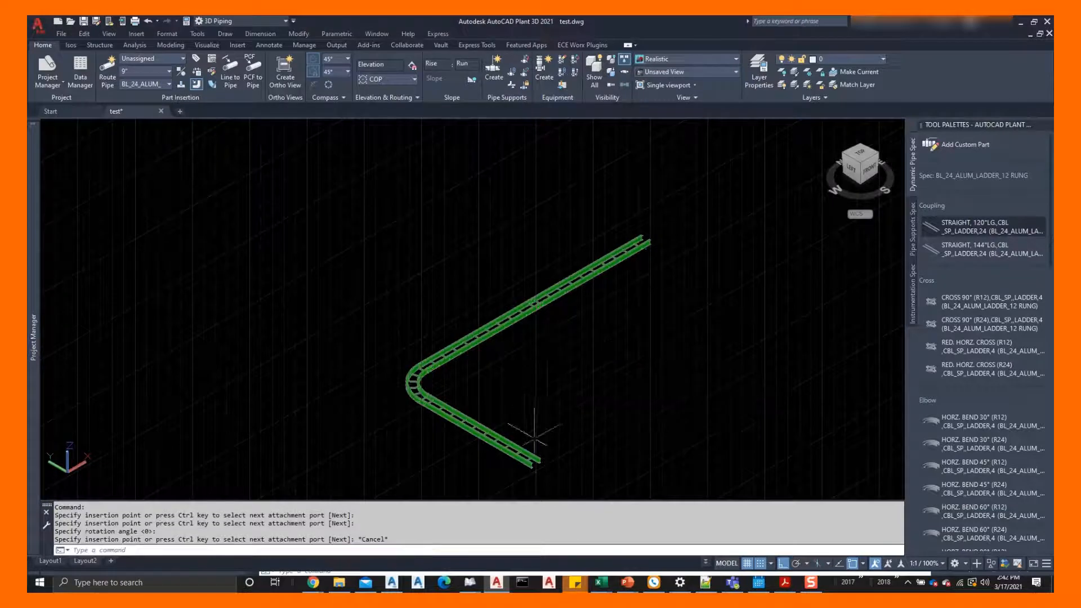
- Right-click the lower ladder tray straight to bring up its shortcut menu
right_click(537, 467)
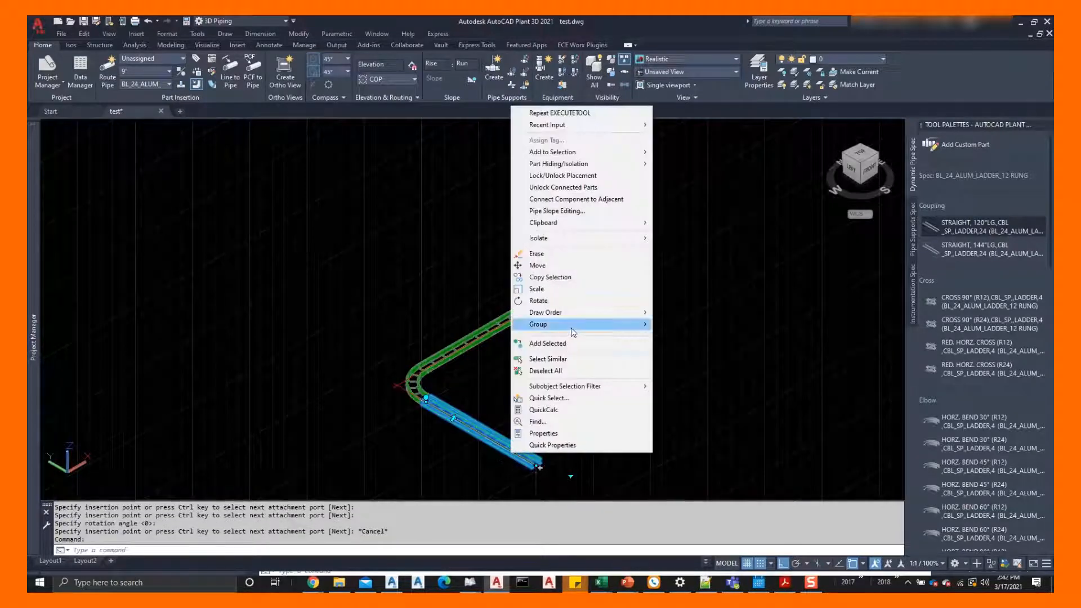
mouse_move(552, 152)
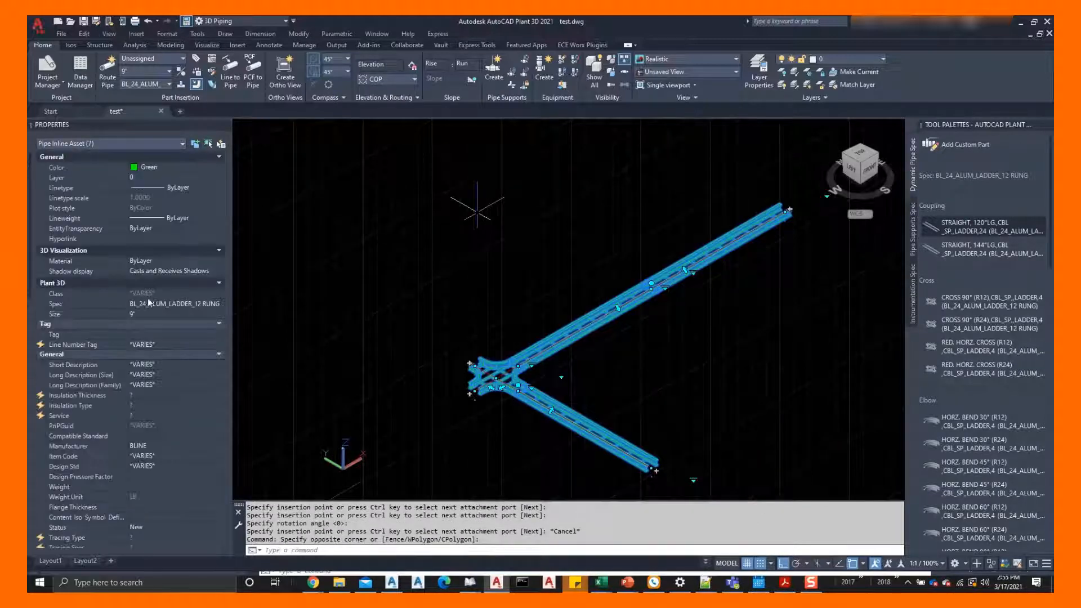
- Set the Size of all seven tray parts to 24" in the Properties palette
click(172, 314)
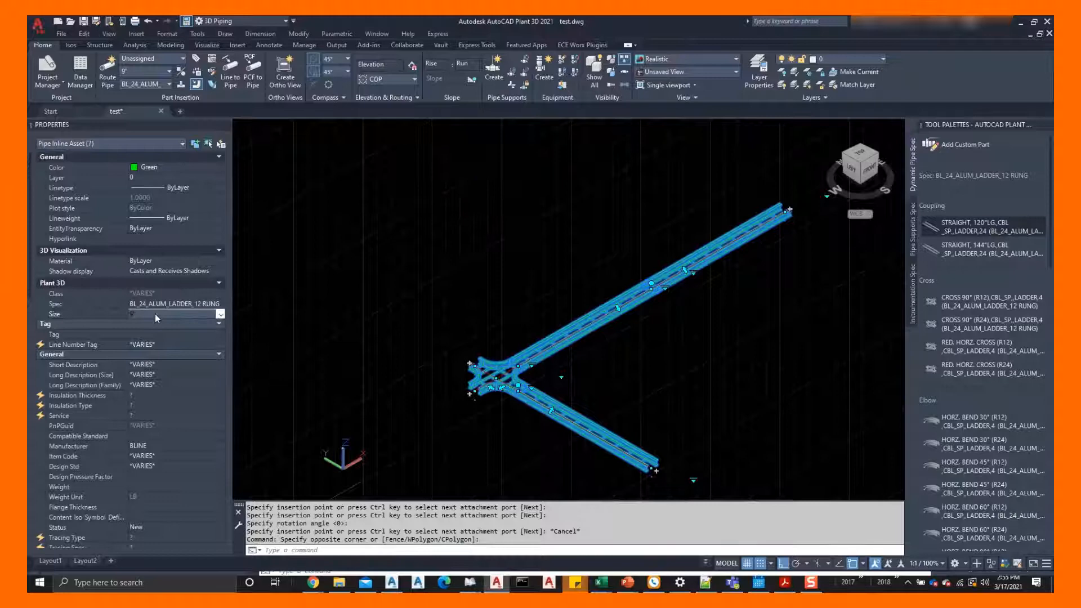
click(219, 314)
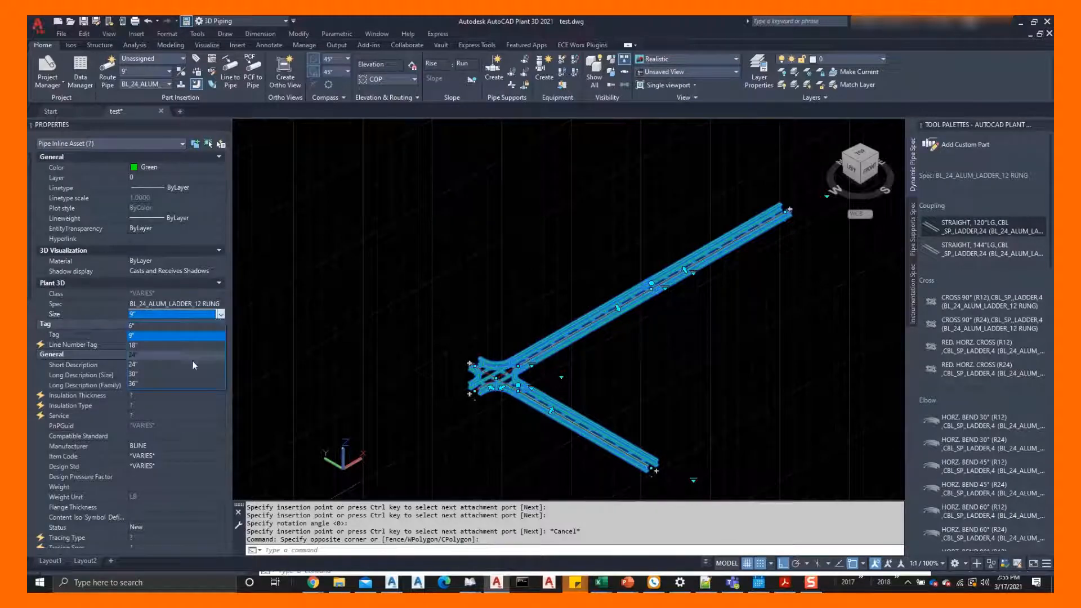
click(131, 354)
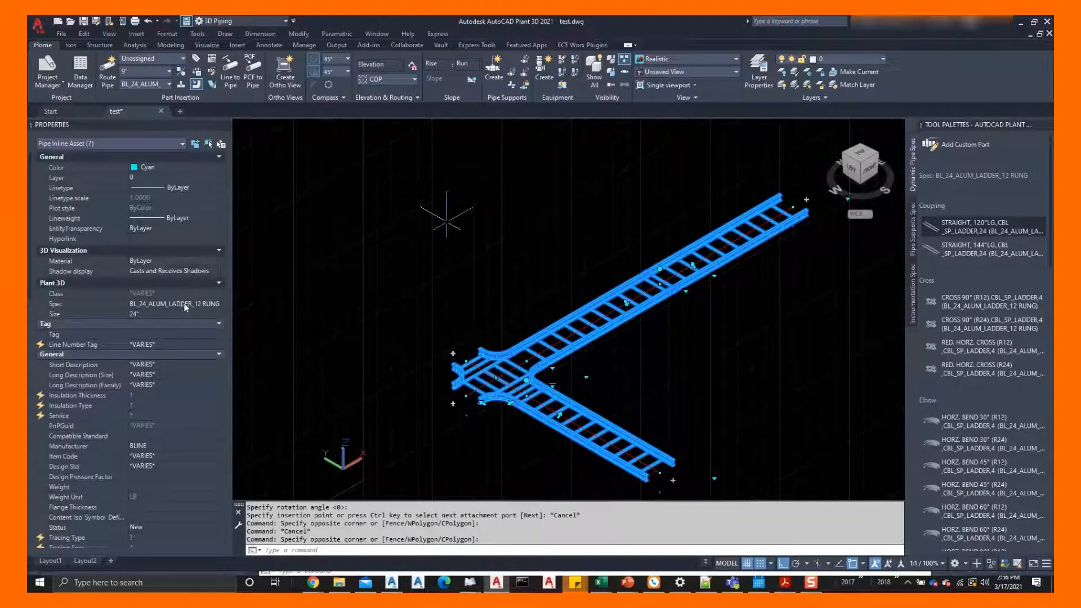
- Set the Spec of the tray parts to BL_24_ALUM_NOVENT in the Properties palette
click(183, 304)
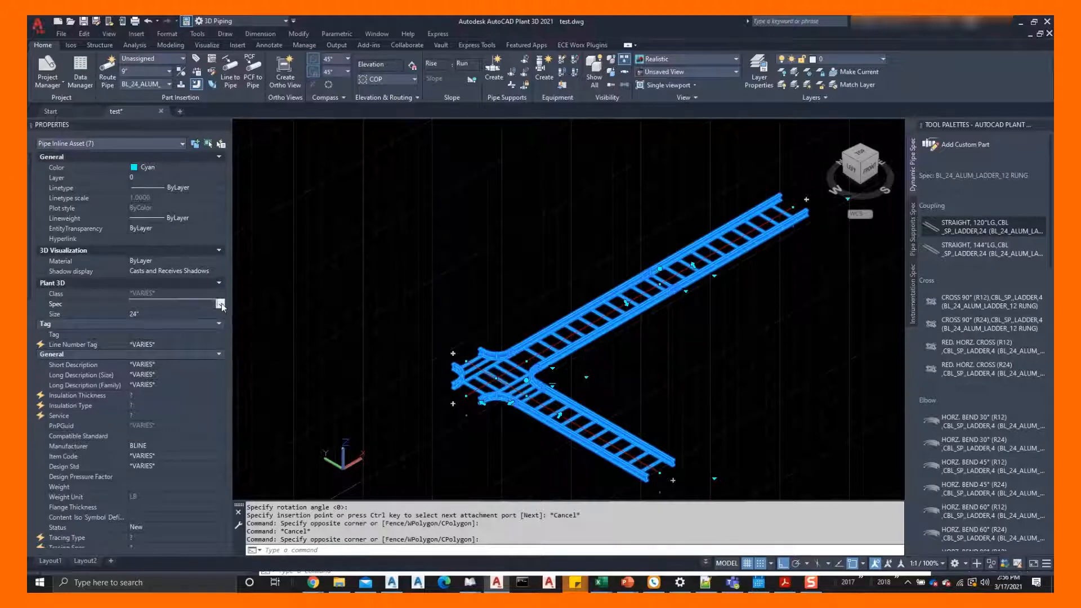
click(220, 304)
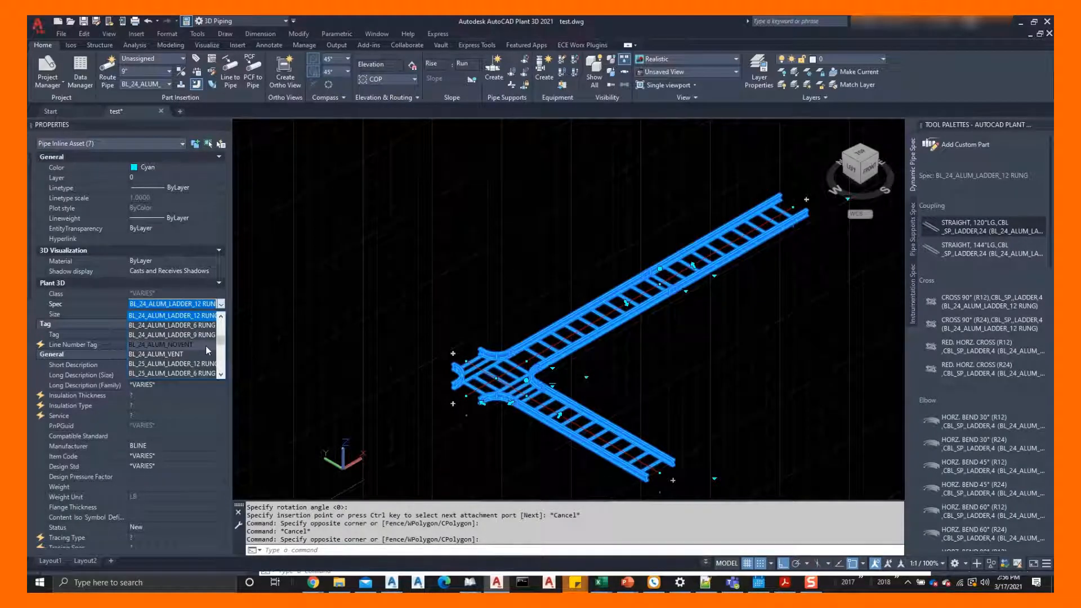
click(160, 344)
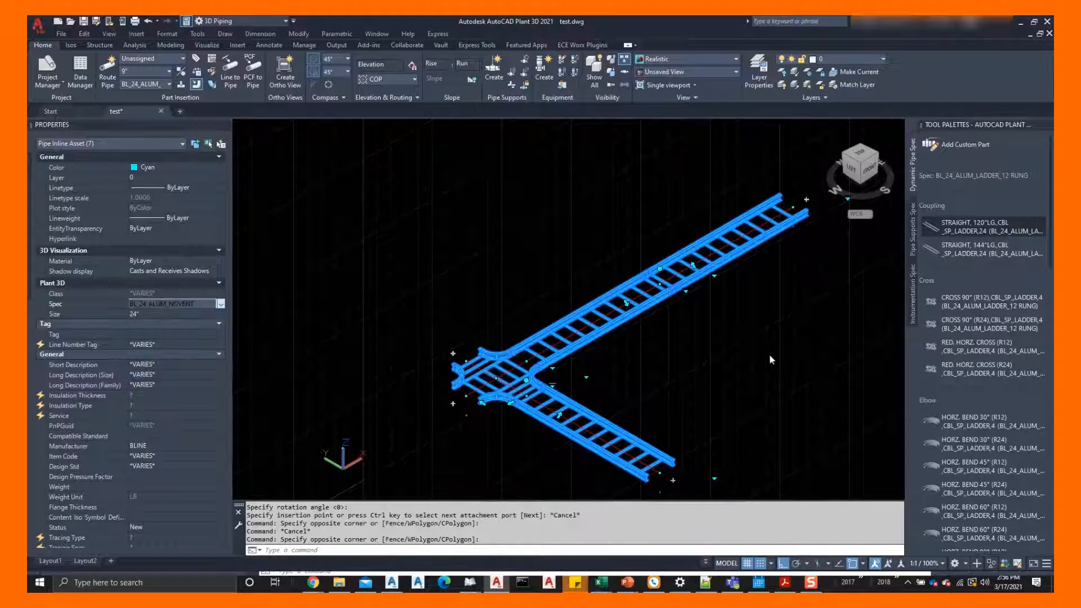